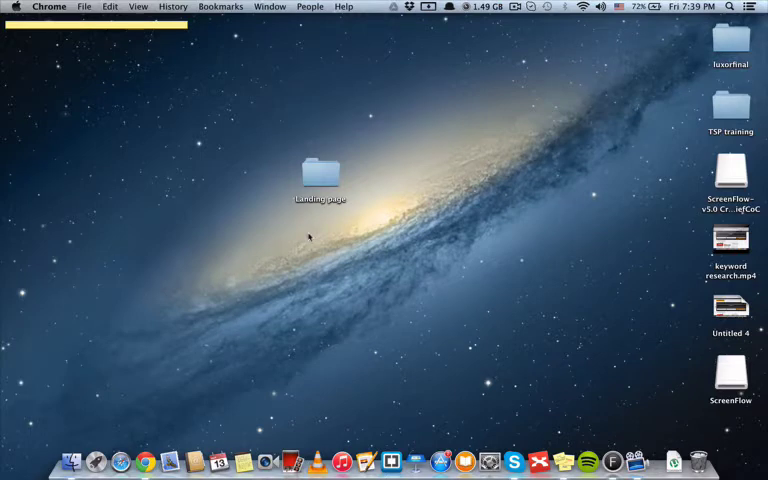
Open the Landing page folder in Finder to show its images, index.html and video.mp4
double_click(316, 170)
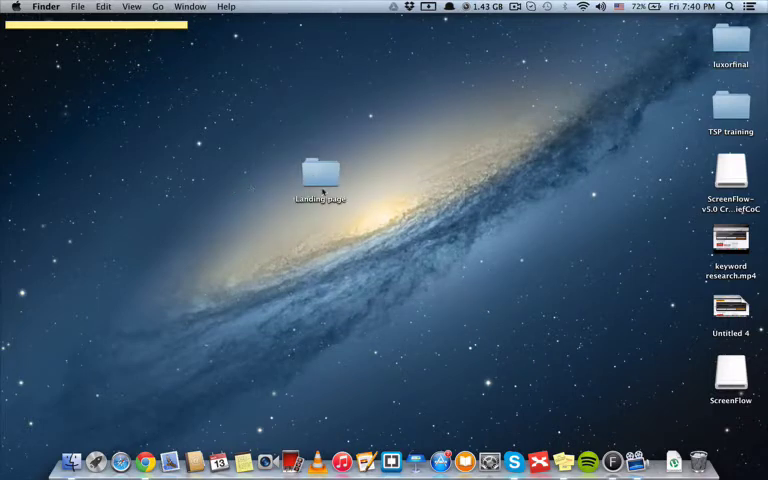
double_click(320, 172)
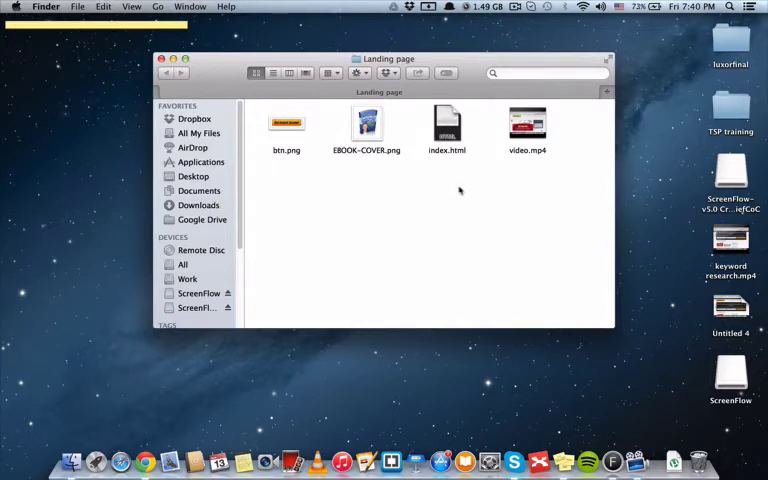
click(446, 126)
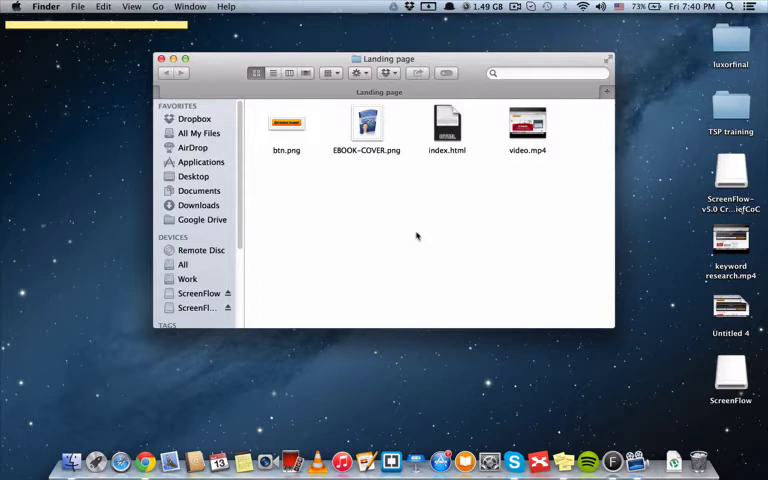
mouse_move(448, 148)
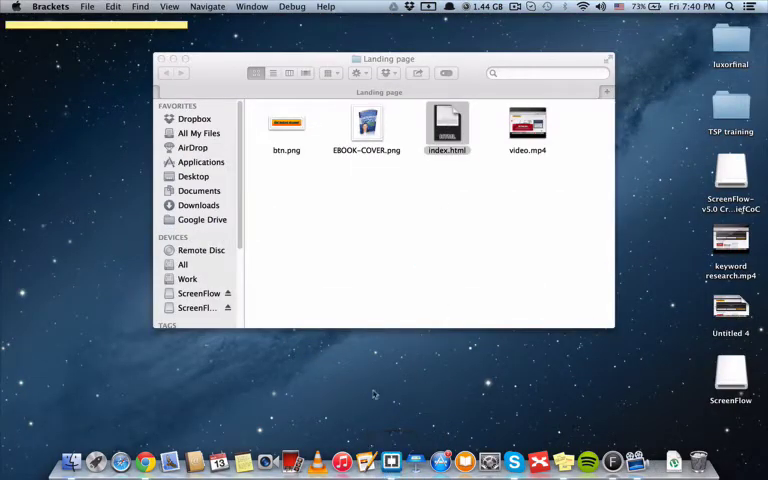
Preview index.html in Chrome, scrolling through the headline, video, buttons and body paragraph
double_click(446, 126)
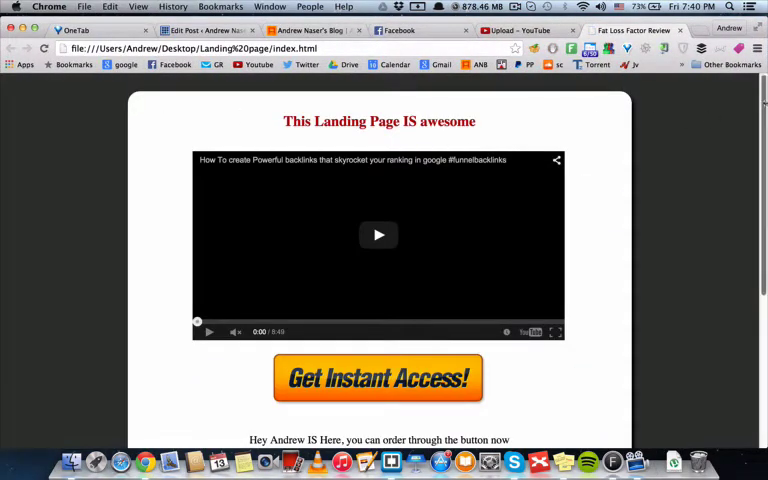
scroll(down, 3)
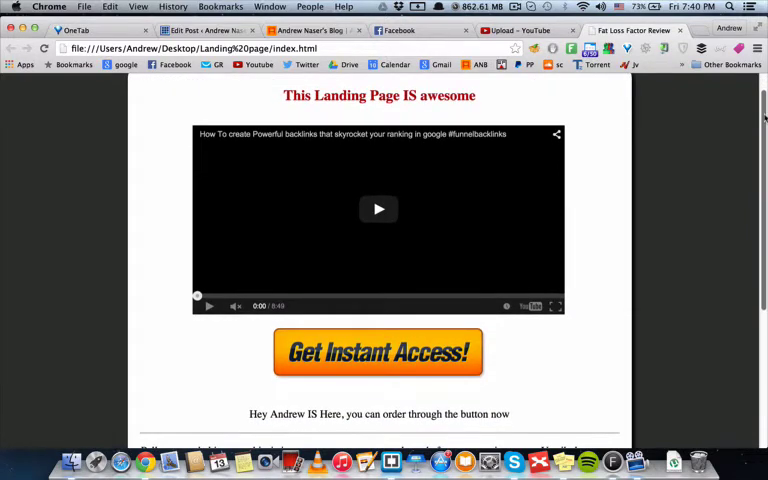
scroll(down, 3)
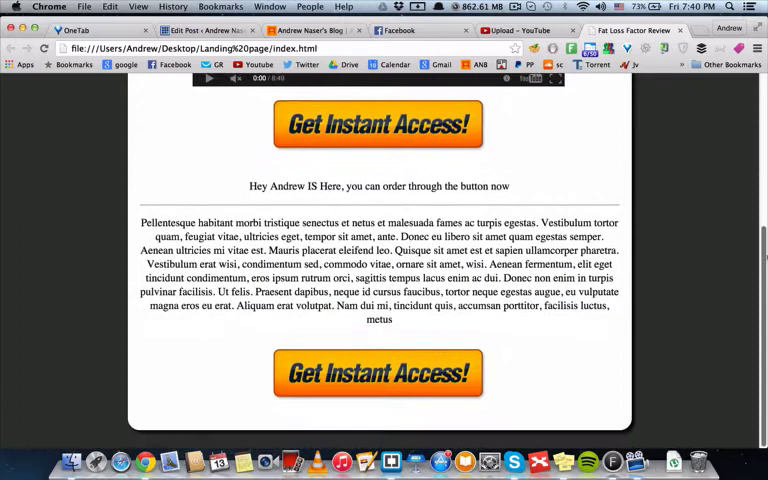
scroll(up, 3)
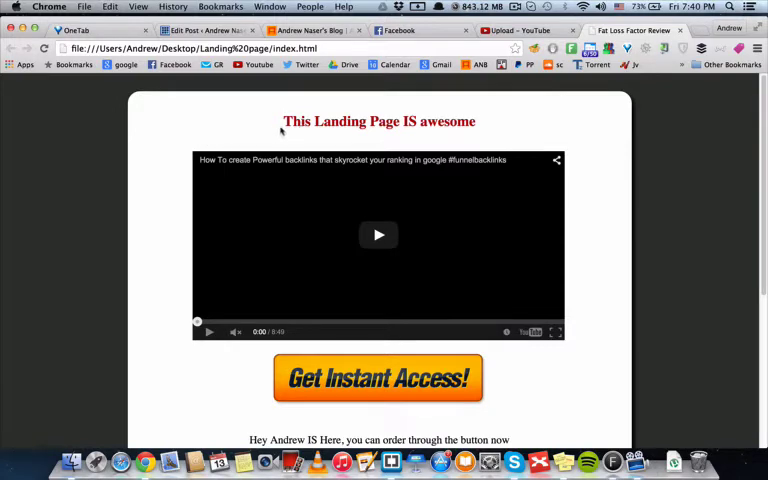
mouse_move(322, 244)
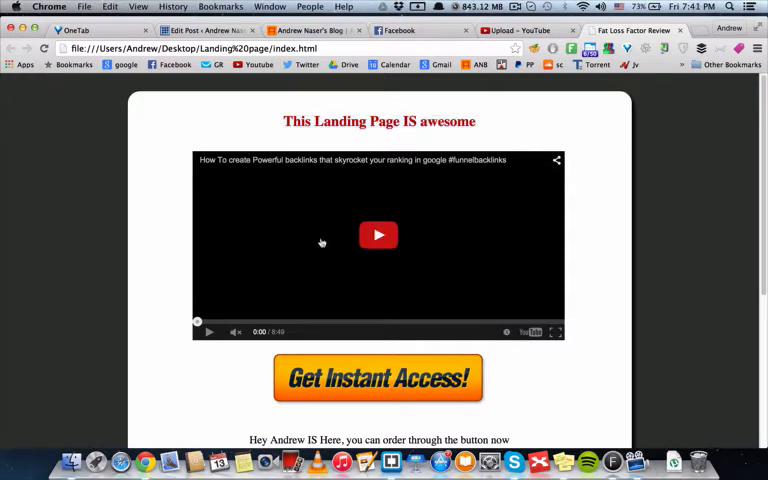
scroll(down, 3)
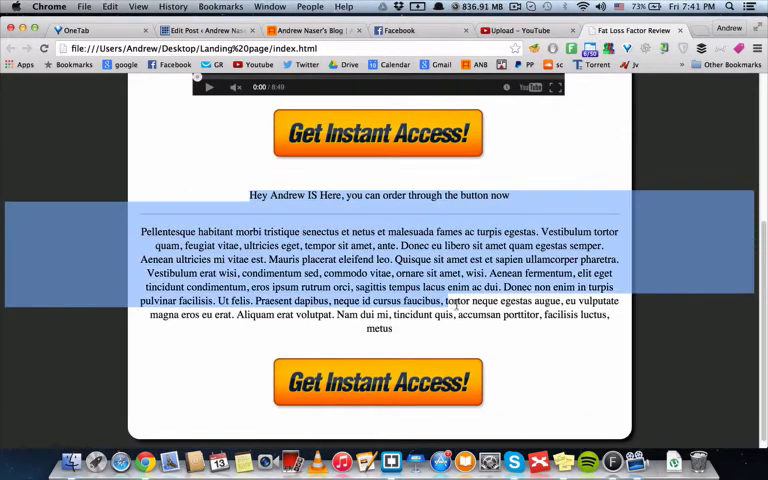
scroll(down, 3)
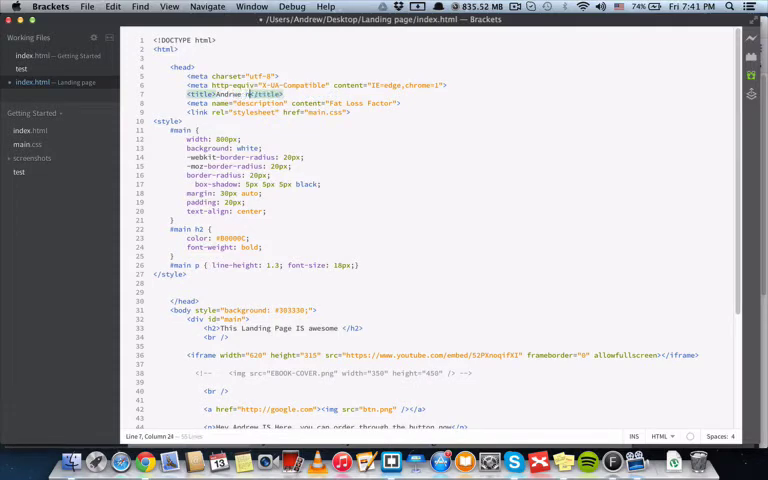
Add 'Naser' to the page title and replace the headline with 'Andrew Naser Blog DOT Com'
text(Naser)
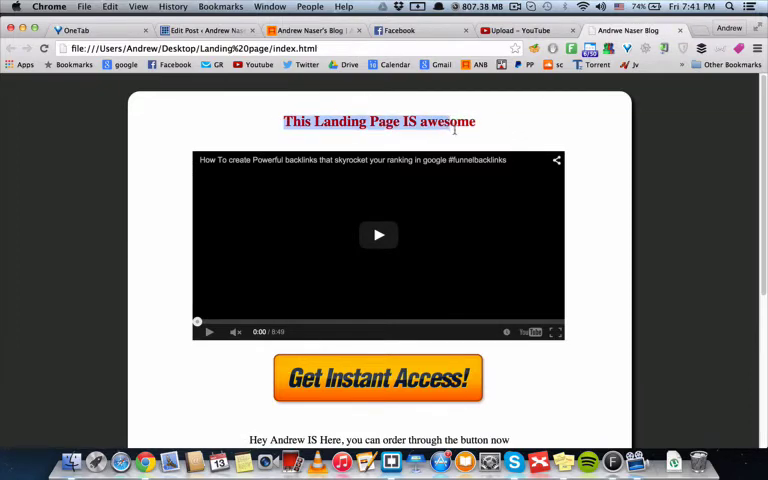
click(124, 460)
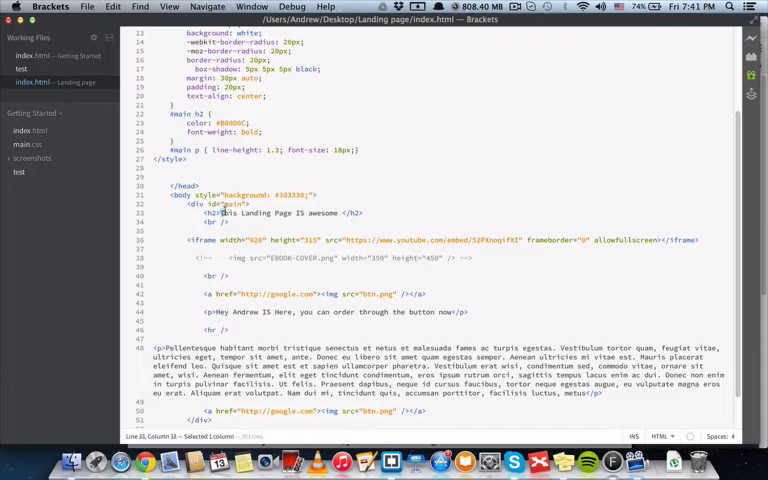
drag(220, 212, 340, 212)
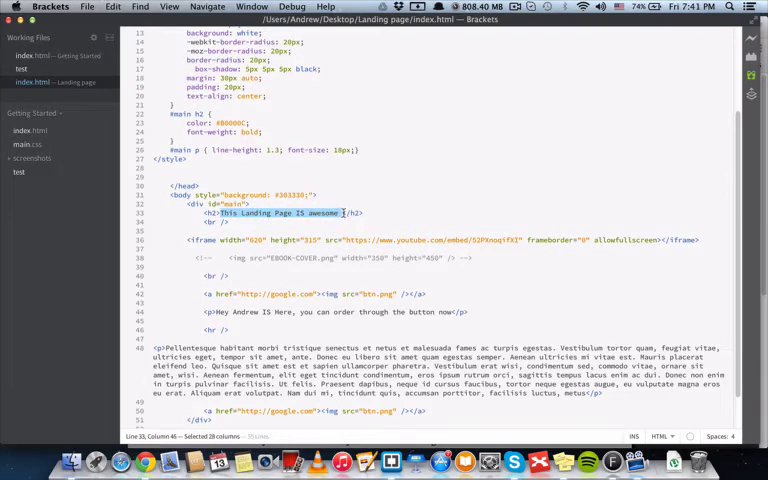
text(Andrew Naser </h2>)
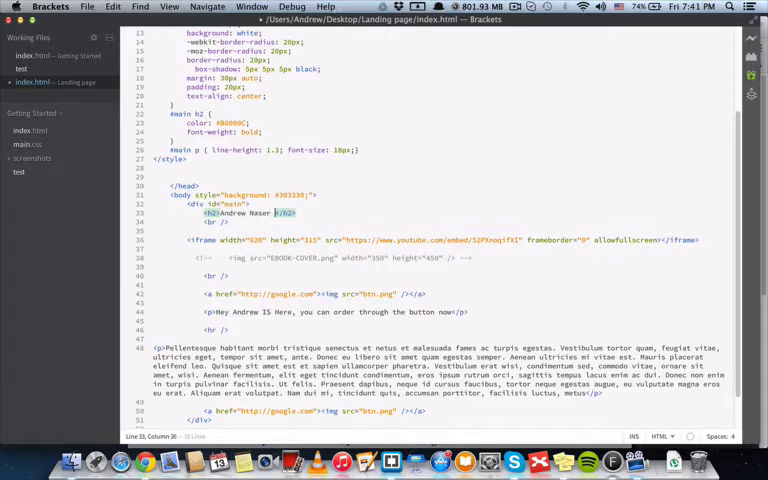
text(Blog)
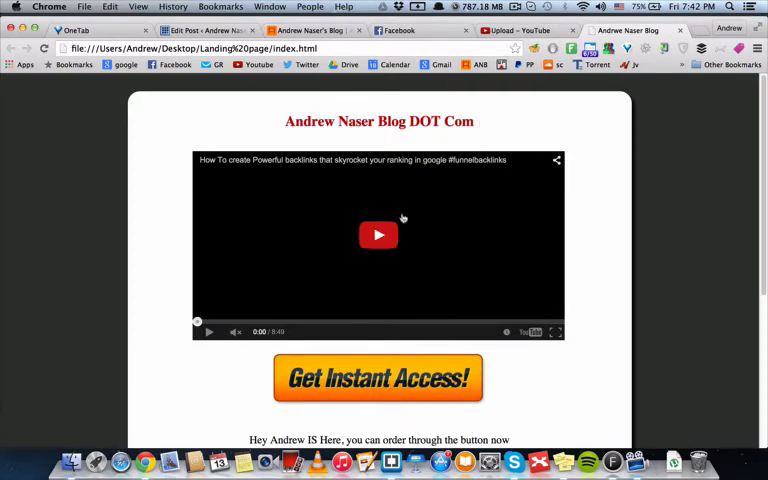
mouse_move(308, 268)
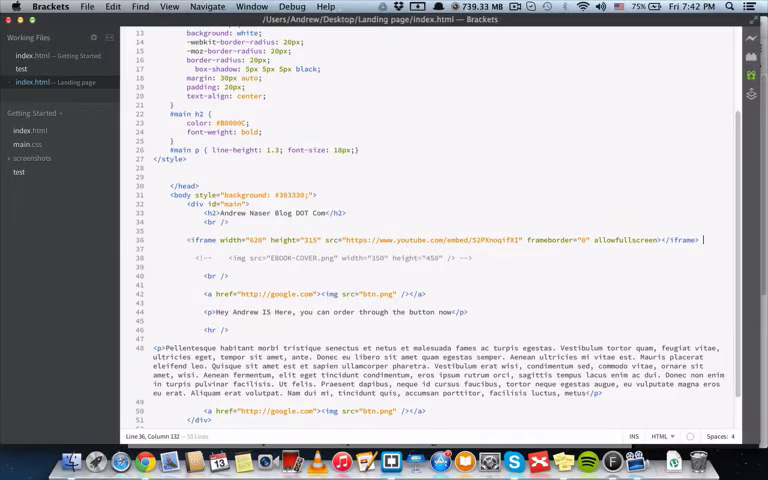
mouse_move(556, 184)
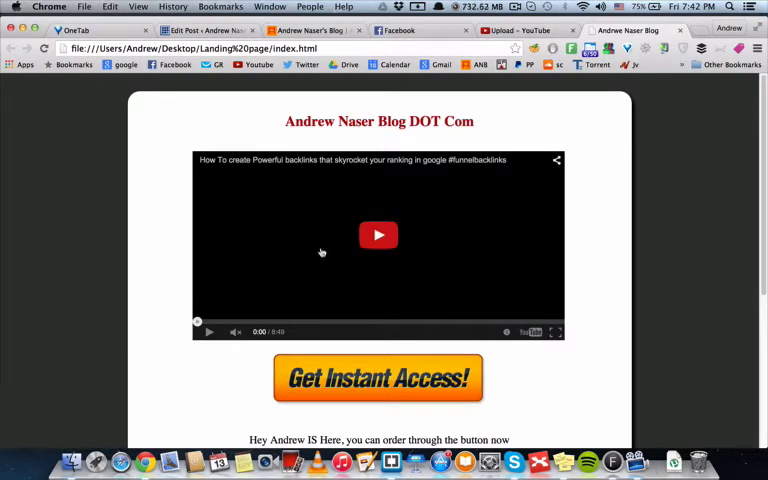
Scroll the reloaded page down to the order line, body paragraph and second button
scroll(down, 3)
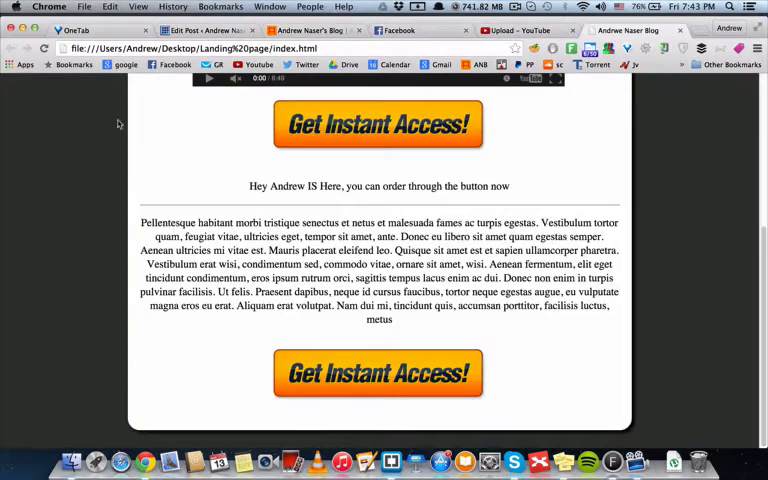
Test the Get Instant Access button in Chrome after pointing its link to yahoo.com
click(378, 124)
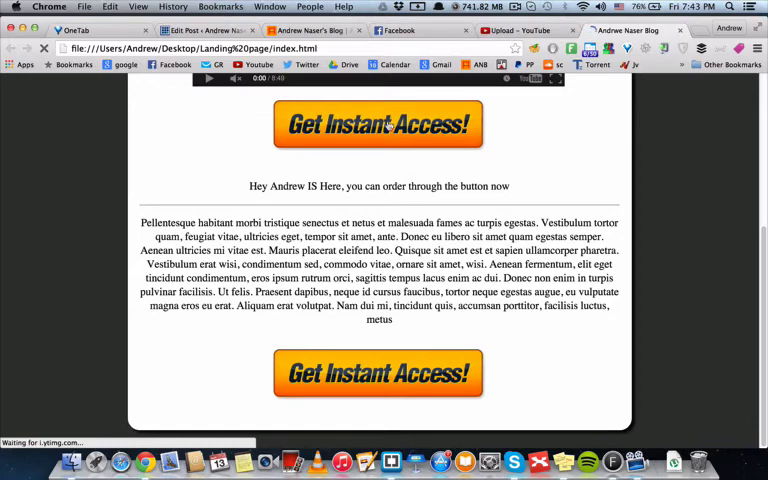
click(378, 124)
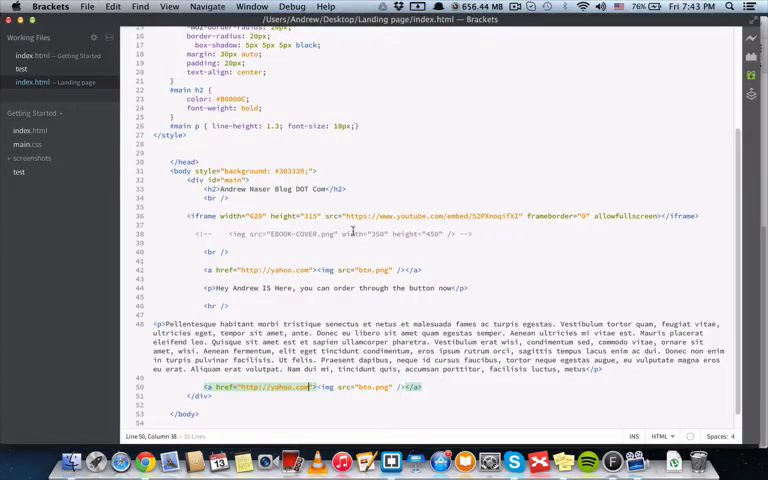
Delete the old intro line and write 'Hey My name is Andrew Naser... thanks for wat…'
scroll(down, 3)
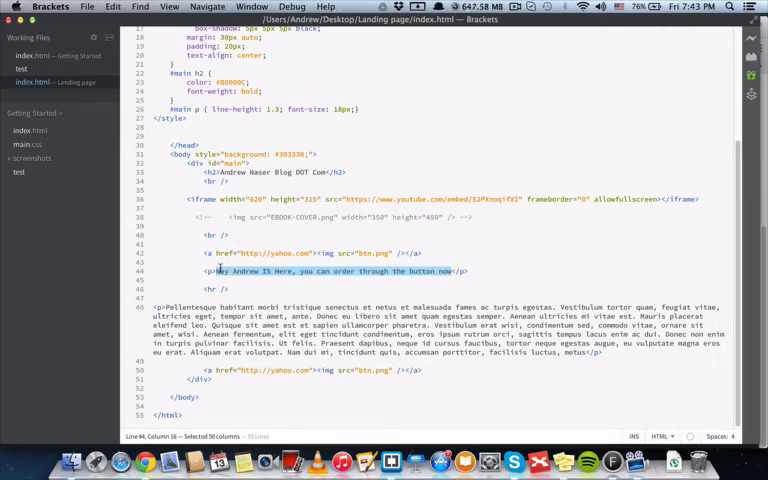
key(delete)
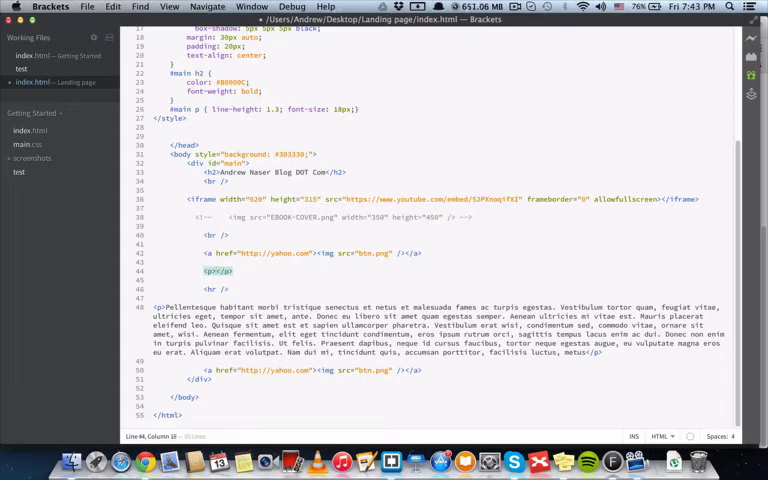
text(Hey My name is Andrew)
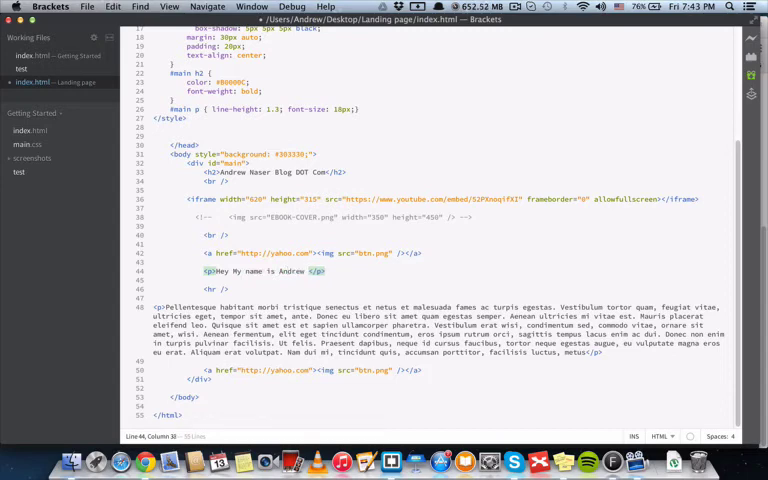
text(thanks for wat)
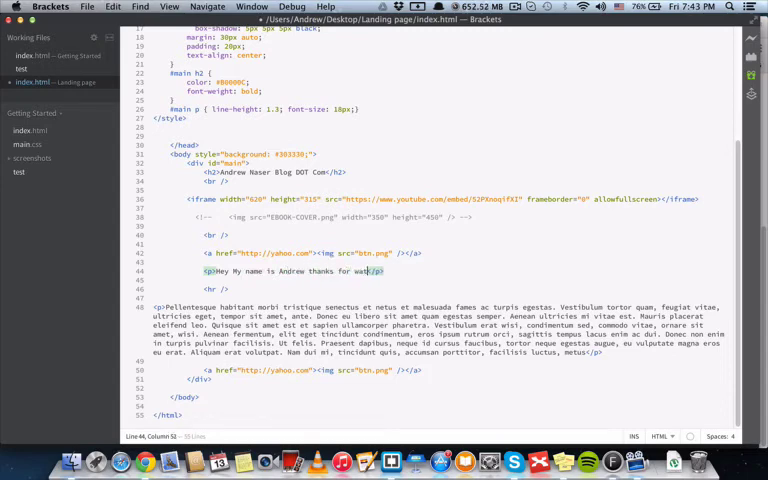